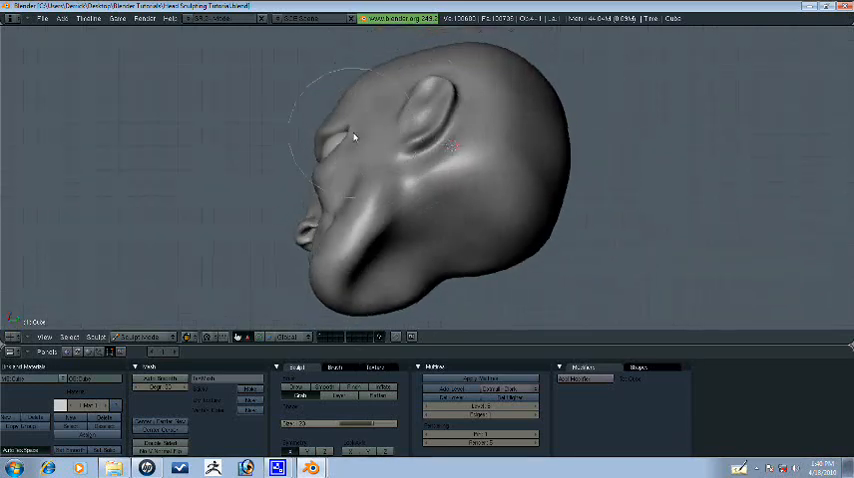
Step: Draw a neck out beneath the head, extending it back into a shoulder mass
drag(355, 137, 465, 150)
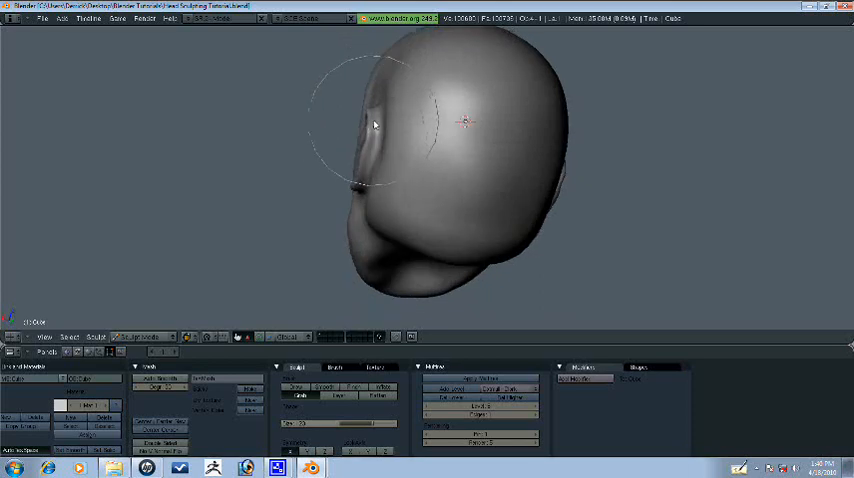
drag(375, 125, 368, 148)
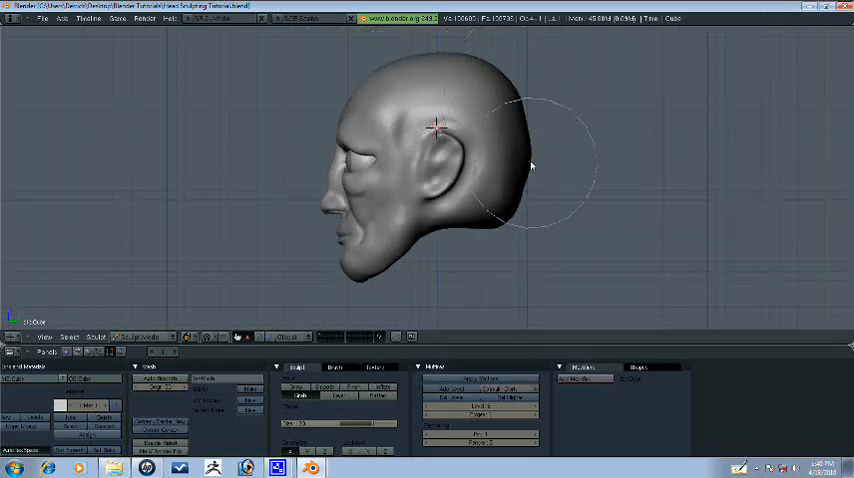
drag(530, 165, 395, 213)
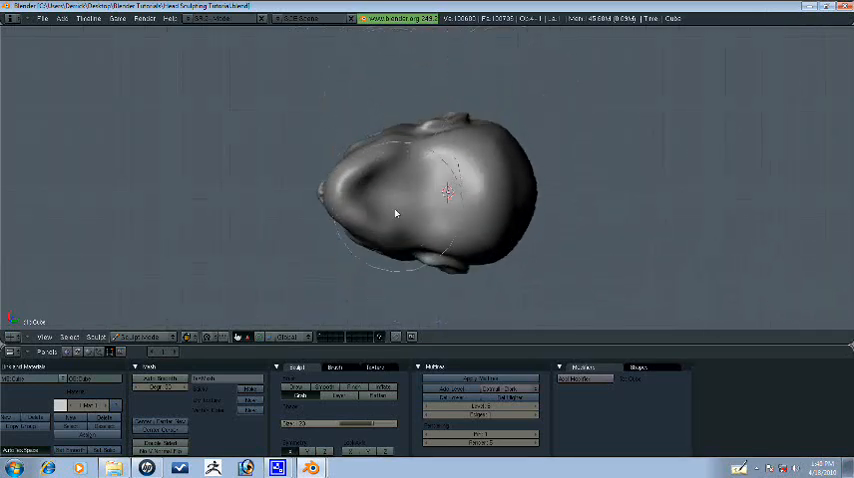
drag(395, 213, 533, 195)
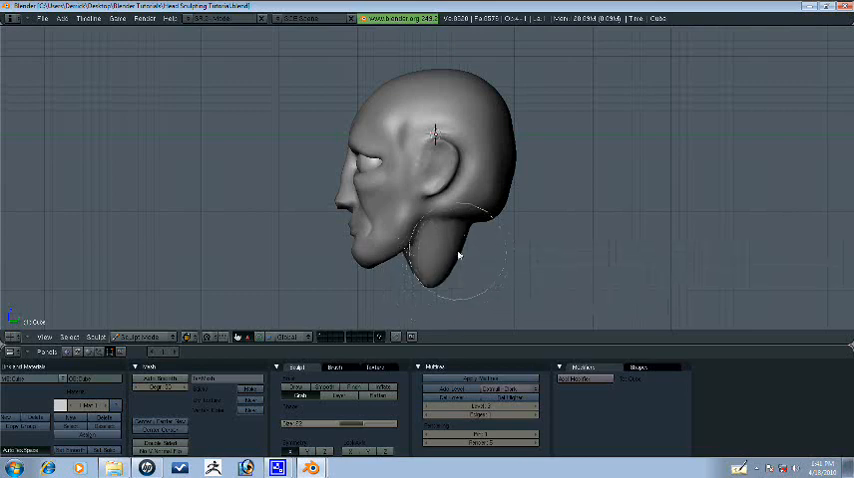
drag(455, 255, 413, 300)
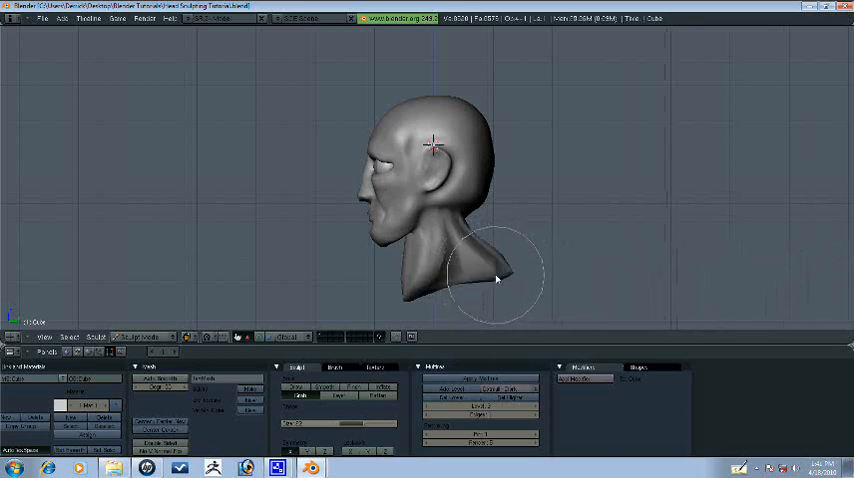
drag(497, 278, 475, 282)
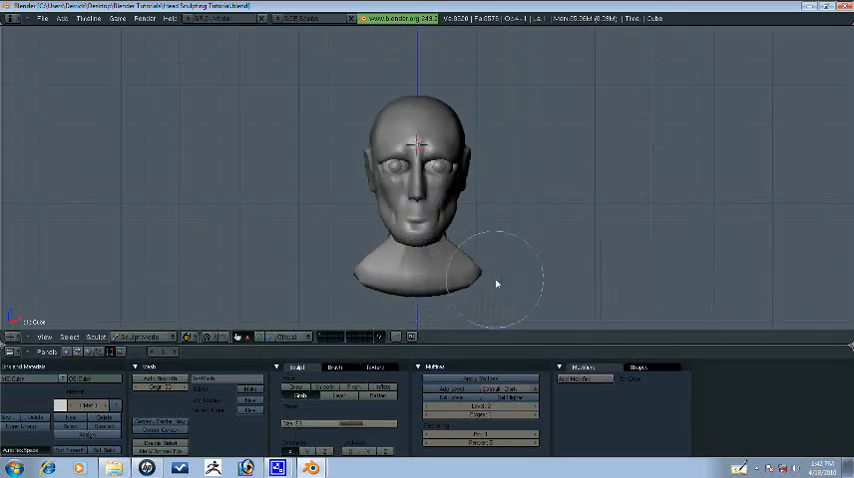
Step: Orbit around the bust and spread the shoulders wider beneath the neck
drag(500, 285, 435, 262)
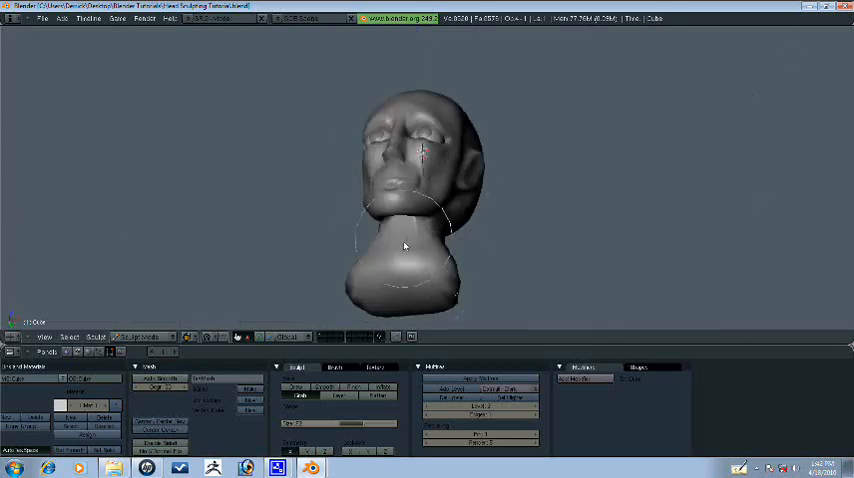
drag(405, 247, 488, 264)
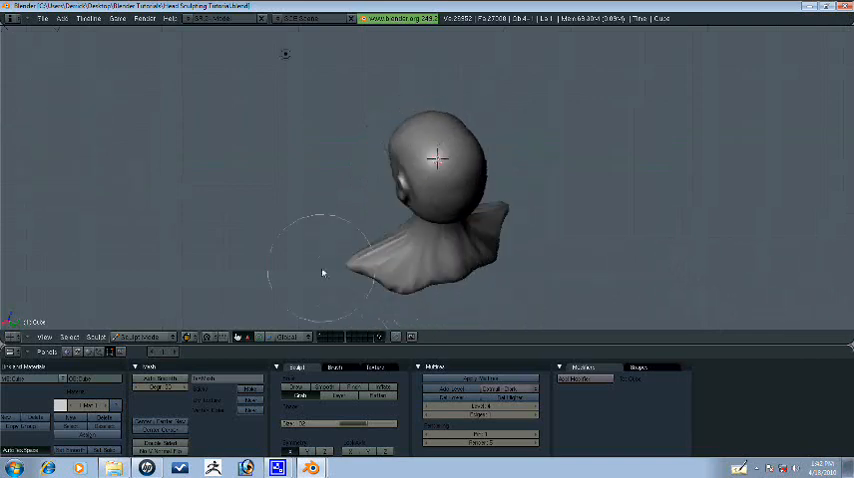
Step: Carve neck muscles into the shoulders with Draw, then Smooth under the chin
drag(320, 270, 460, 175)
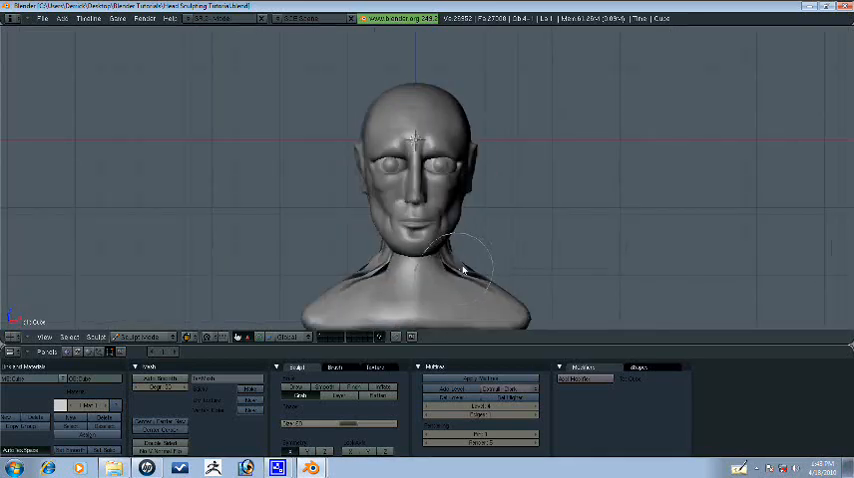
drag(465, 270, 355, 285)
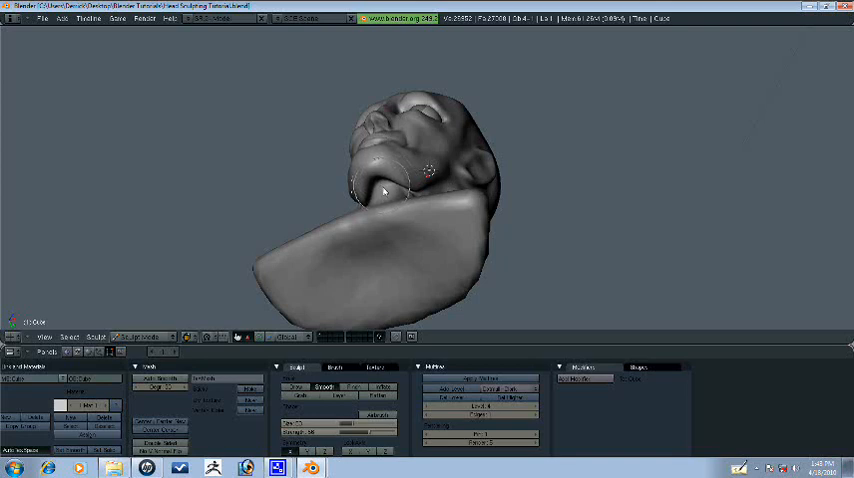
Step: Build up the right shoulder's edge and soften the shoulder and neck surface
drag(400, 180, 360, 220)
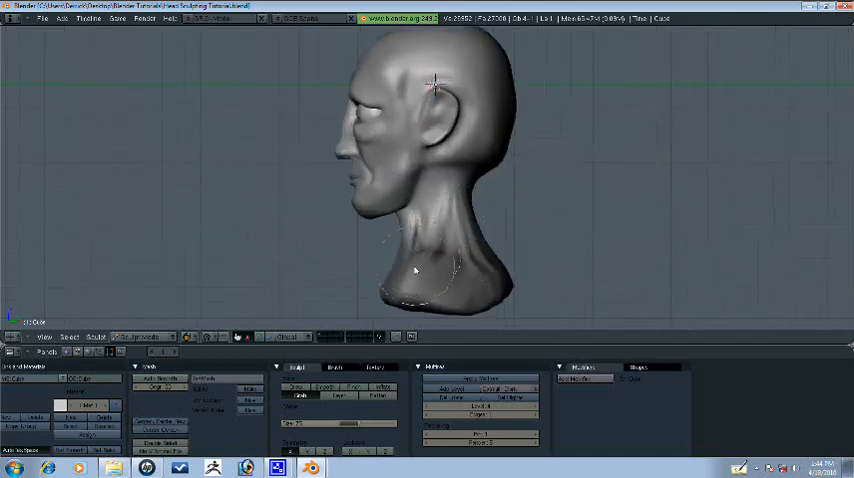
drag(415, 270, 490, 255)
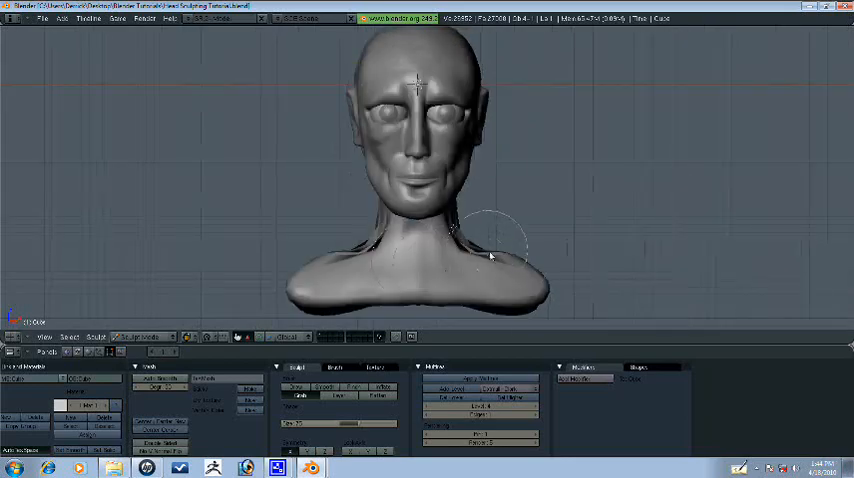
drag(490, 255, 550, 295)
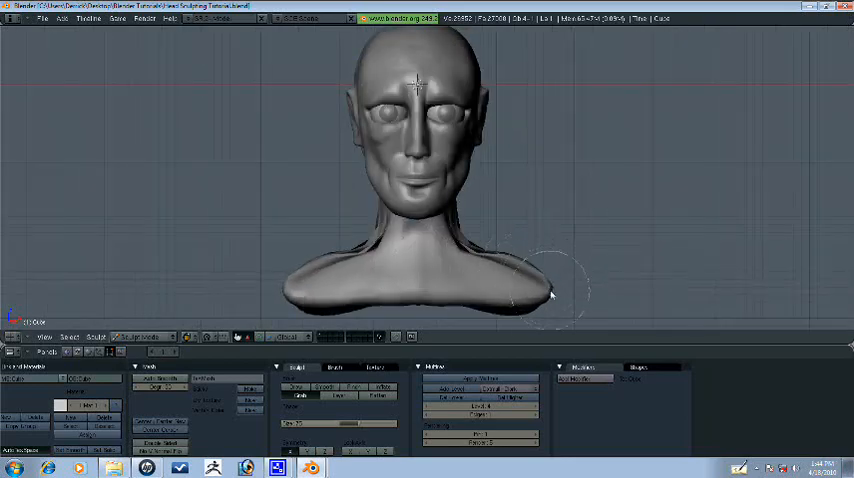
drag(550, 295, 235, 175)
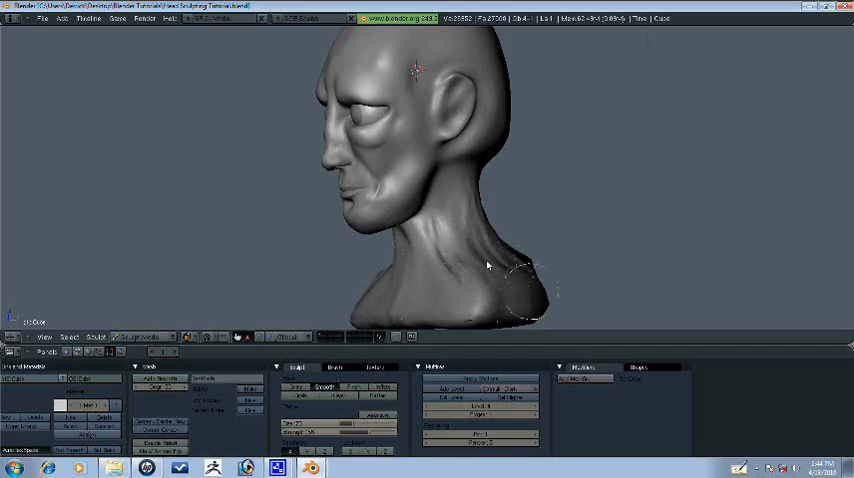
Step: Stroke along the neck below the jaw, then fill out the rear shoulder
drag(488, 266, 401, 247)
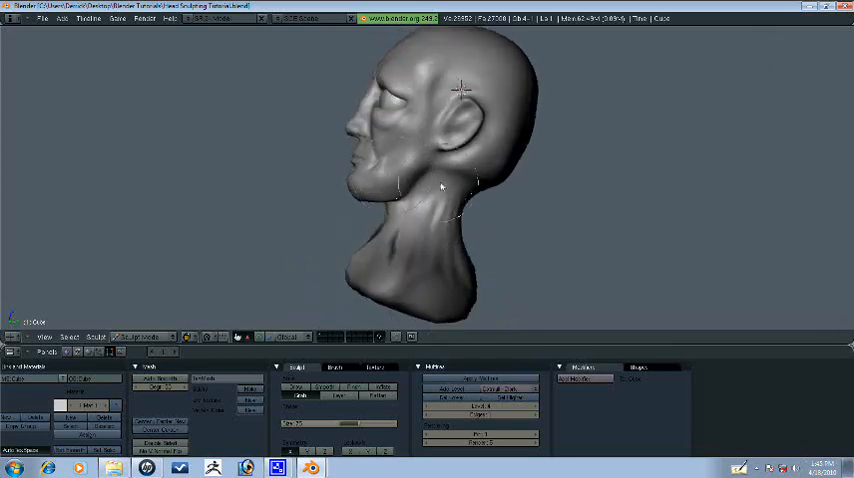
mouse_move(465, 165)
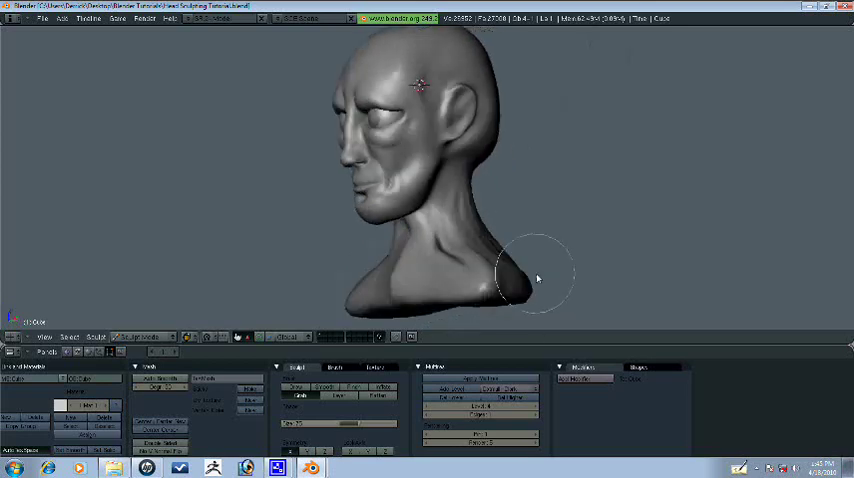
drag(540, 275, 465, 277)
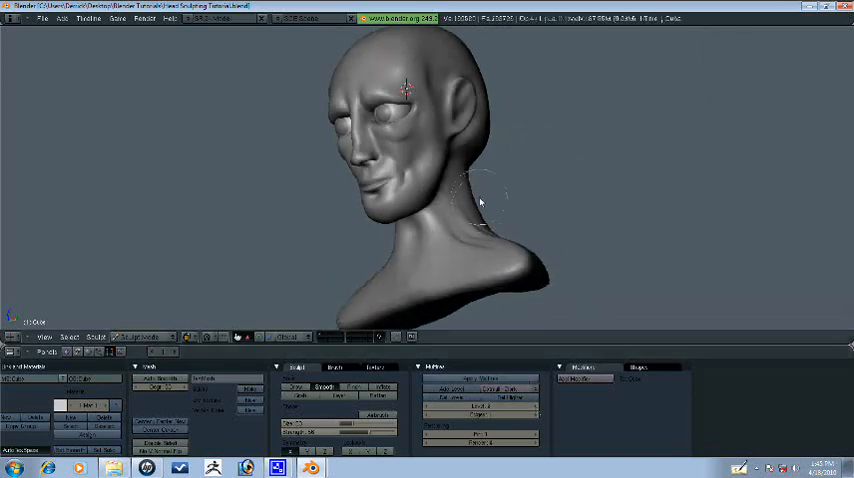
Step: Smooth the neck and chest, then shape the collarbones and upper chest
drag(480, 200, 363, 221)
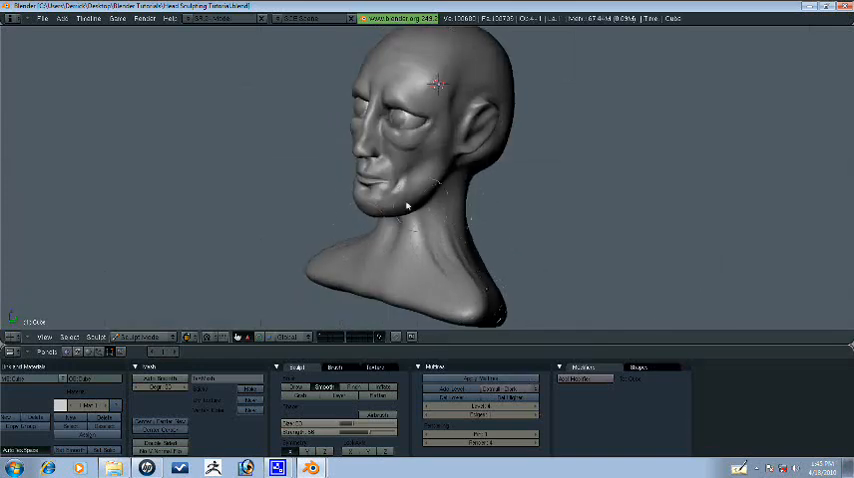
drag(407, 205, 430, 240)
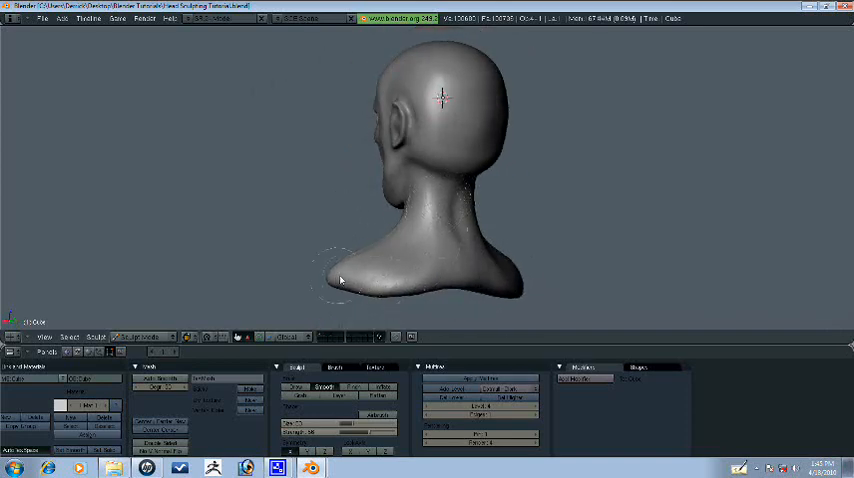
drag(340, 280, 270, 220)
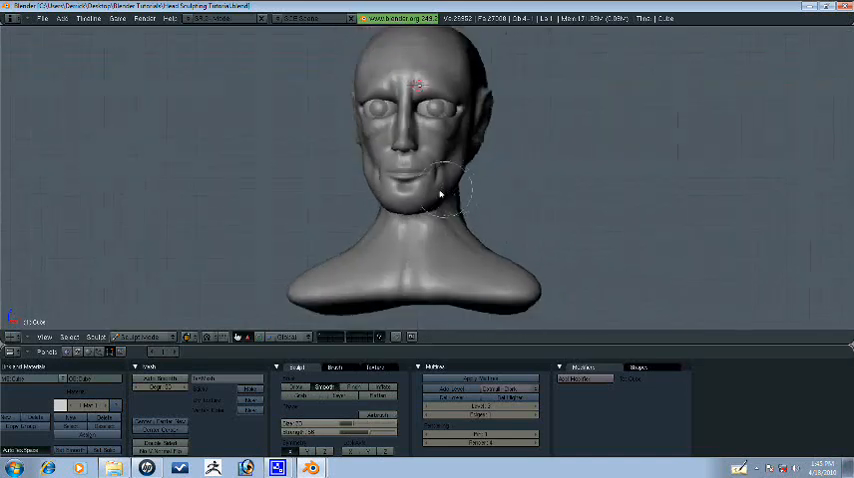
drag(440, 190, 395, 170)
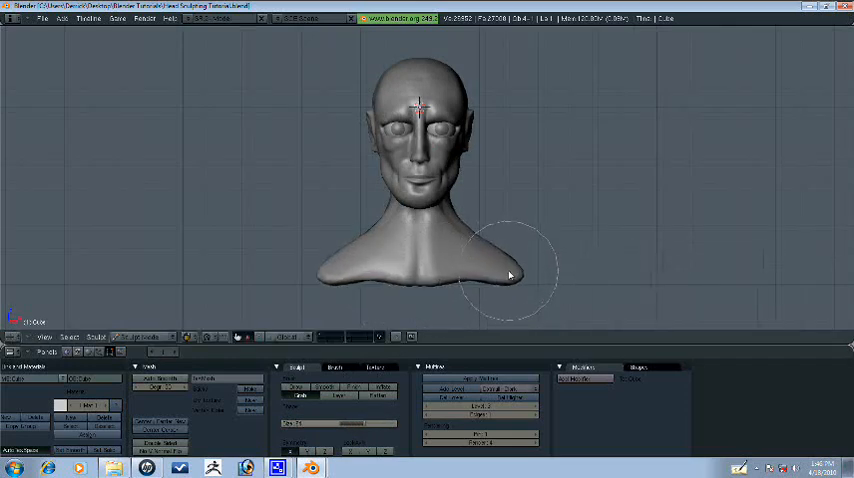
Step: Sculpt muscle lines down the neck's side and the neck-shoulder forms, orbiting around the bust
drag(500, 270, 465, 275)
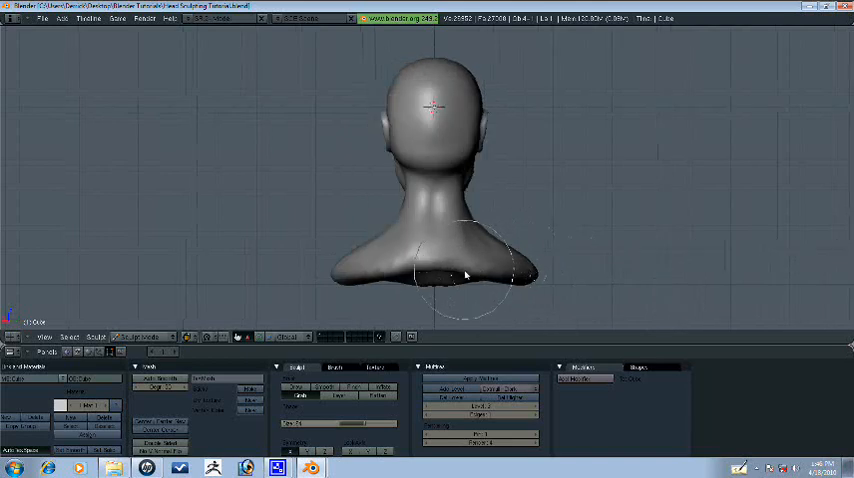
drag(465, 275, 428, 272)
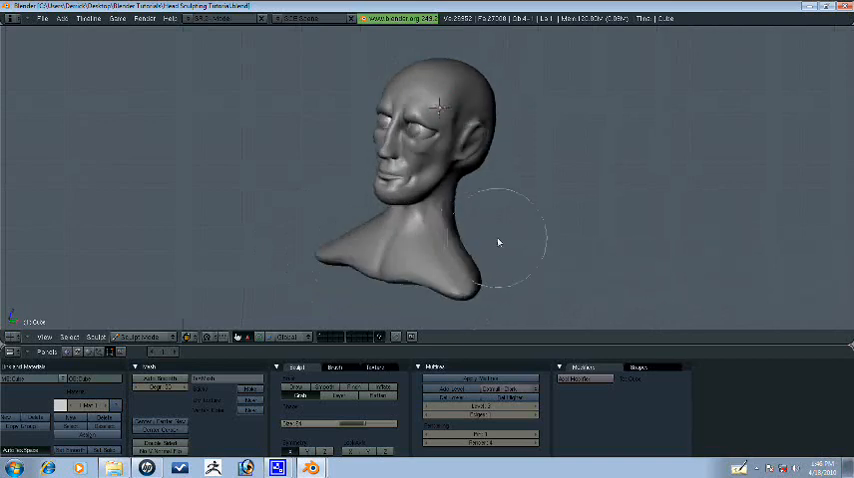
drag(500, 243, 448, 228)
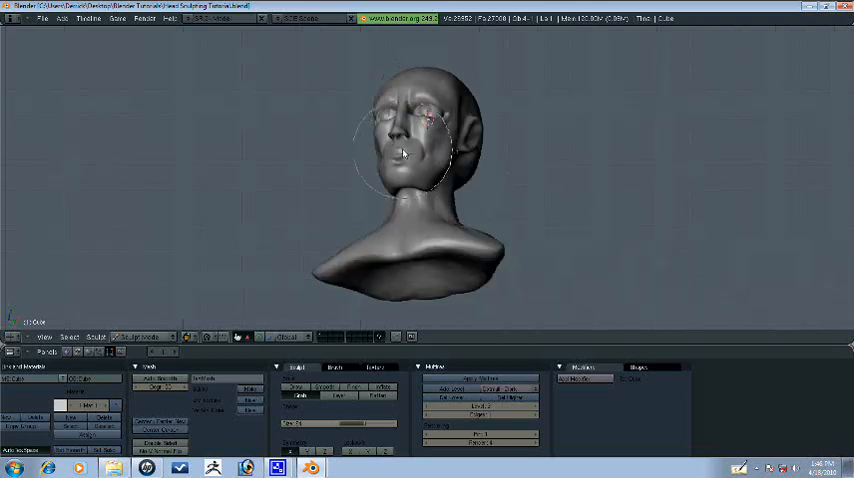
drag(400, 150, 450, 240)
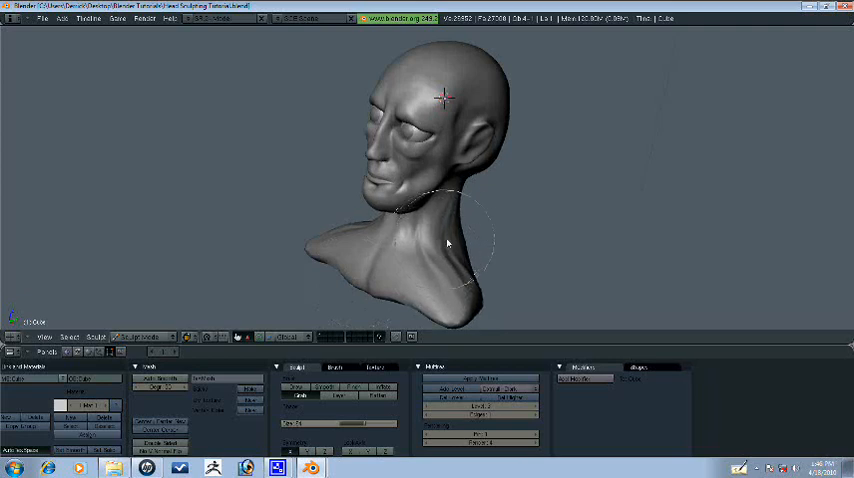
drag(448, 243, 435, 167)
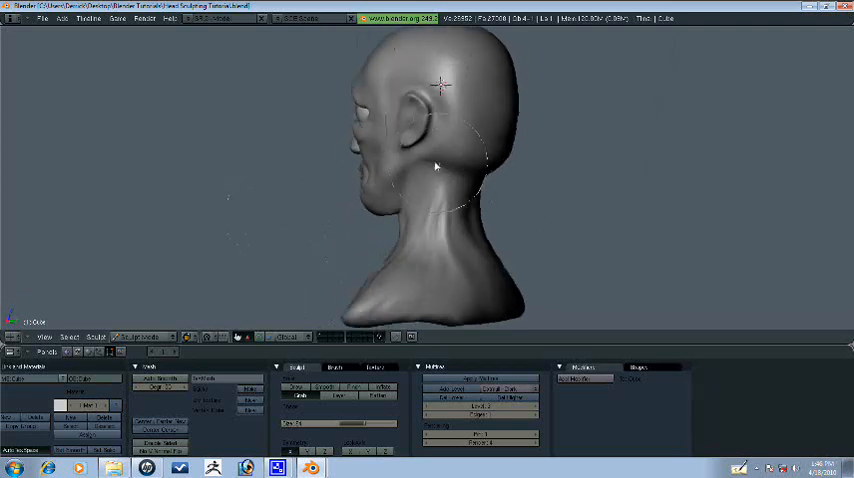
drag(435, 165, 408, 232)
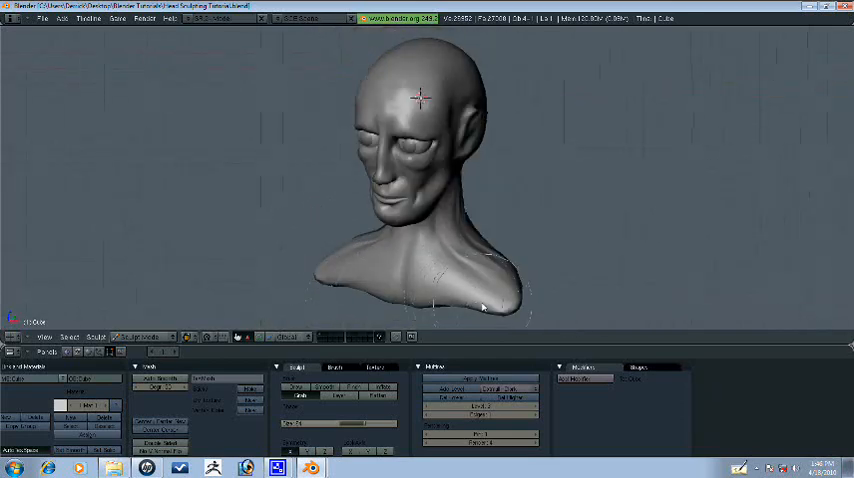
drag(480, 307, 450, 258)
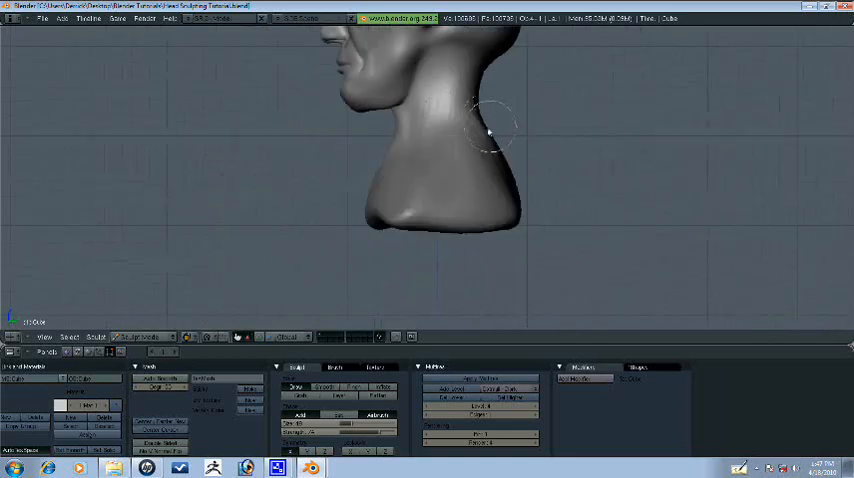
Step: Carve the neck muscle above the collarbone, orbiting to view the throat and clavicles
drag(490, 130, 415, 190)
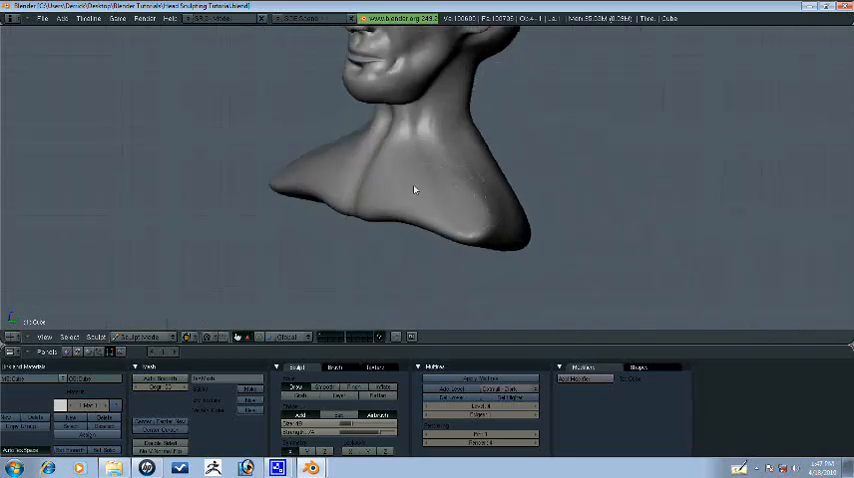
drag(415, 190, 435, 155)
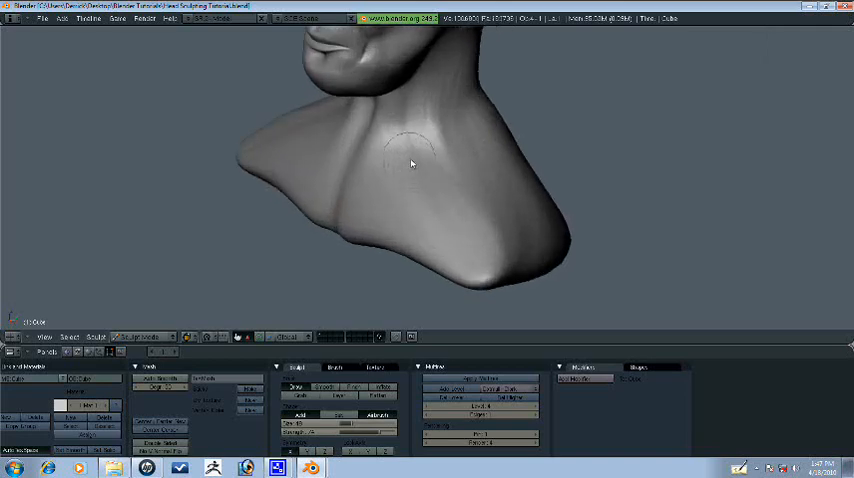
drag(411, 164, 408, 206)
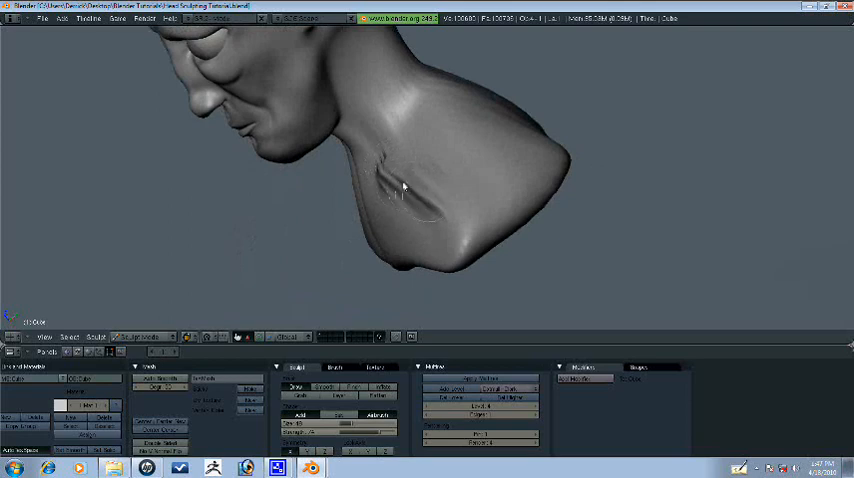
drag(405, 190, 513, 158)
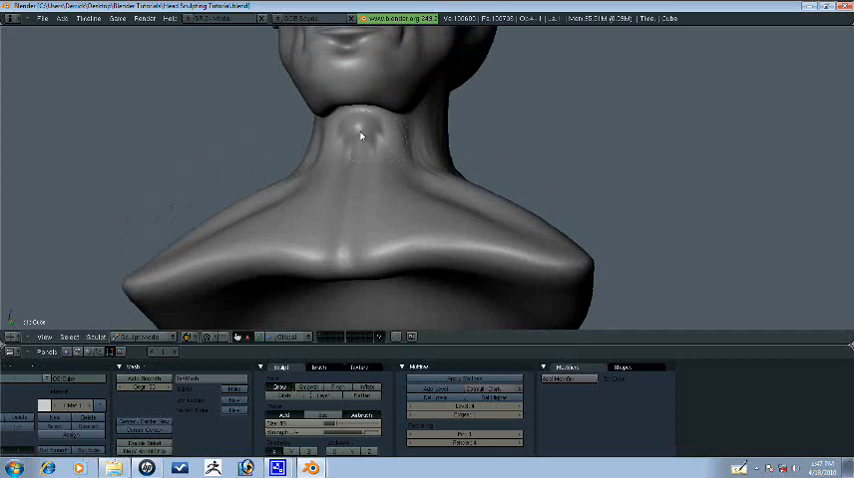
Step: Deepen the sternocleidomastoid lines running down toward the collarbones
drag(360, 135, 388, 138)
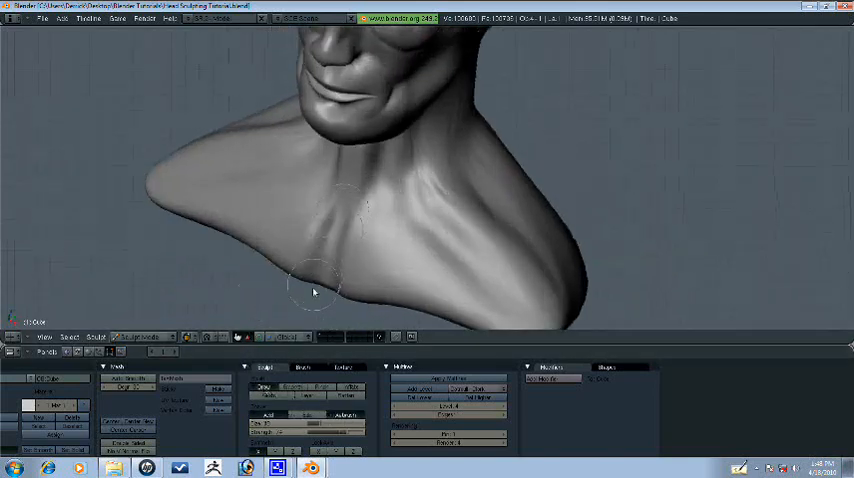
Step: Orbit to a side view of the neck
drag(315, 290, 371, 203)
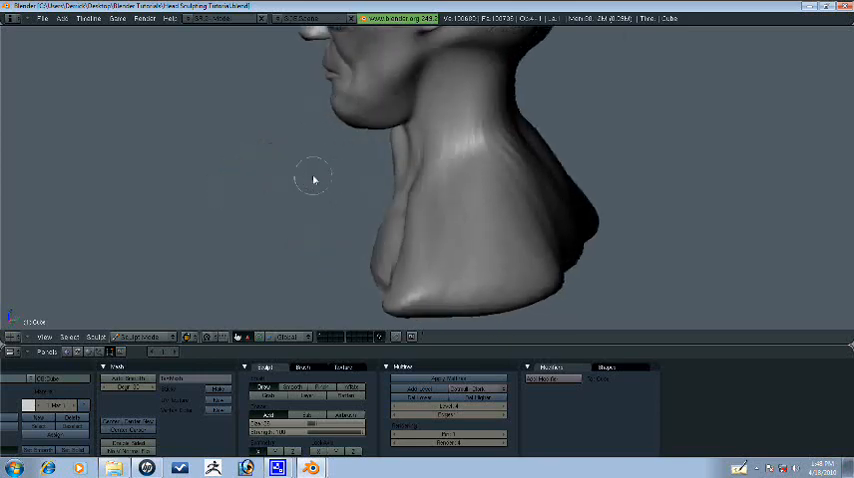
Step: From a three-quarter view, carve the sternum groove and pectoral ridge curving out from the neck
drag(313, 178, 453, 273)
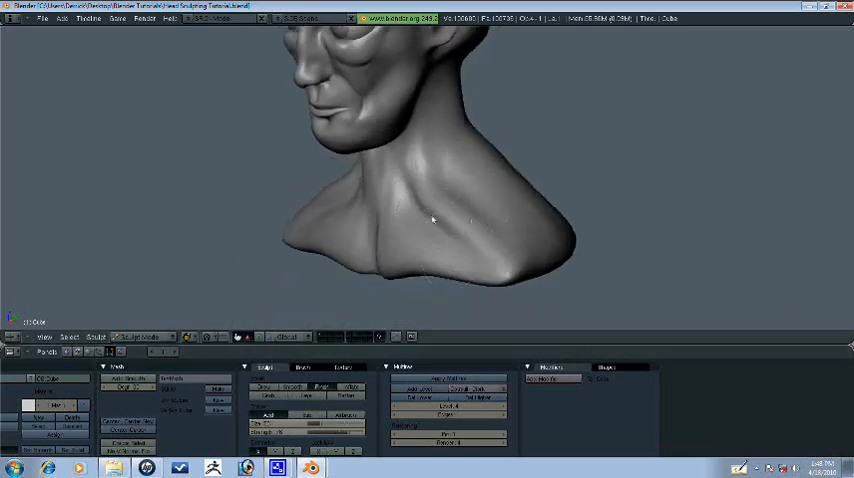
drag(430, 220, 454, 320)
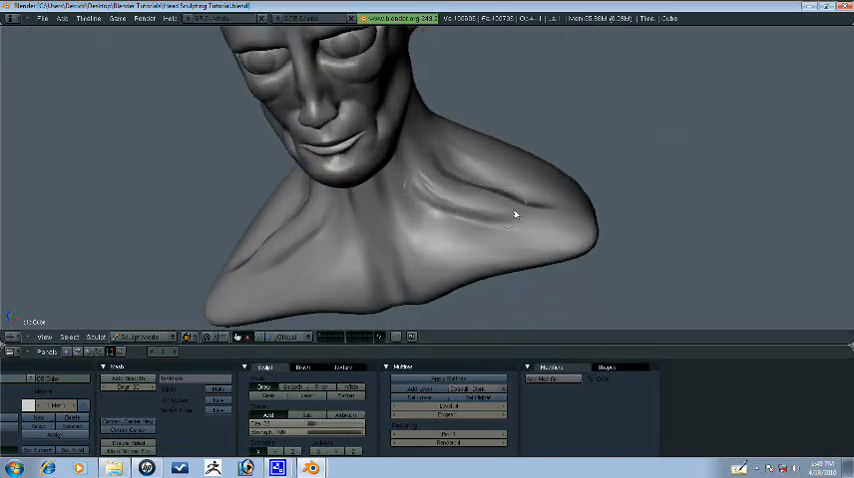
Step: Orbit to examine the face, jawline and neck beneath the jaw
drag(515, 215, 430, 210)
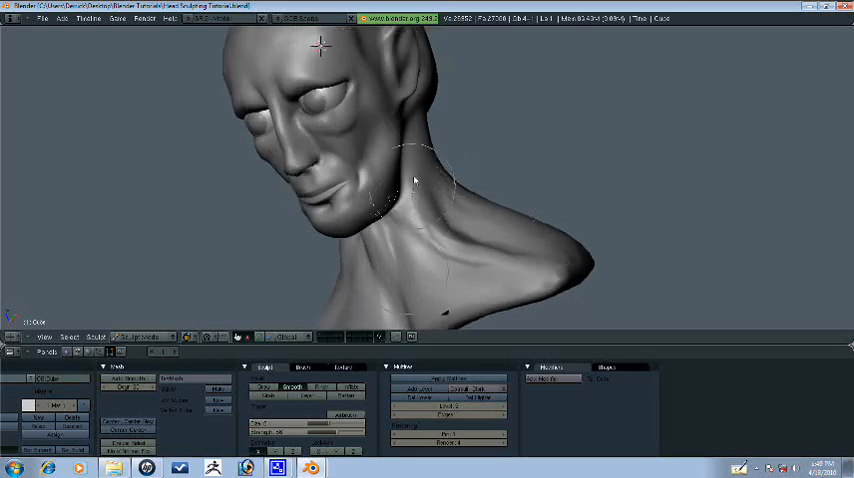
Step: Orbit from front to three-quarter to side view to review the smoothed bust
drag(415, 180, 314, 243)
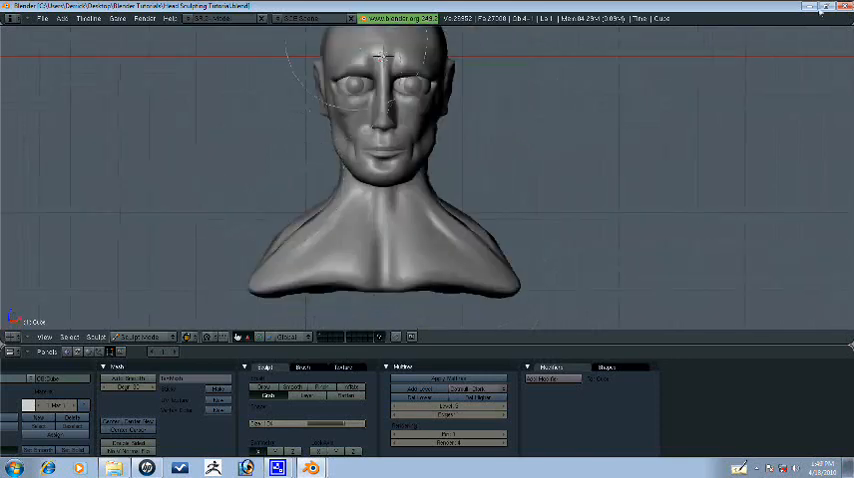
drag(400, 180, 340, 270)
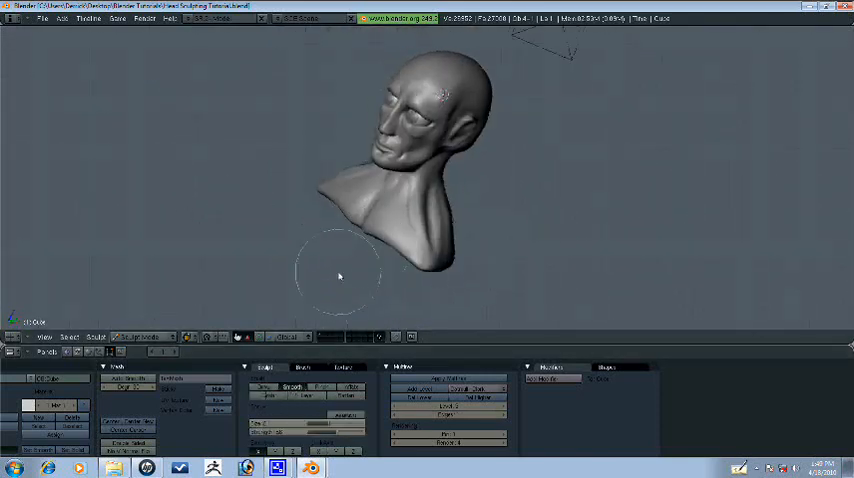
drag(340, 275, 512, 217)
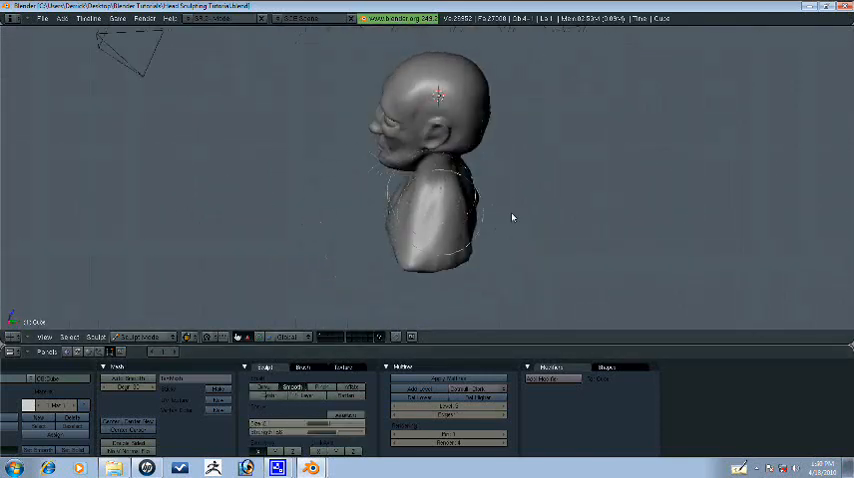